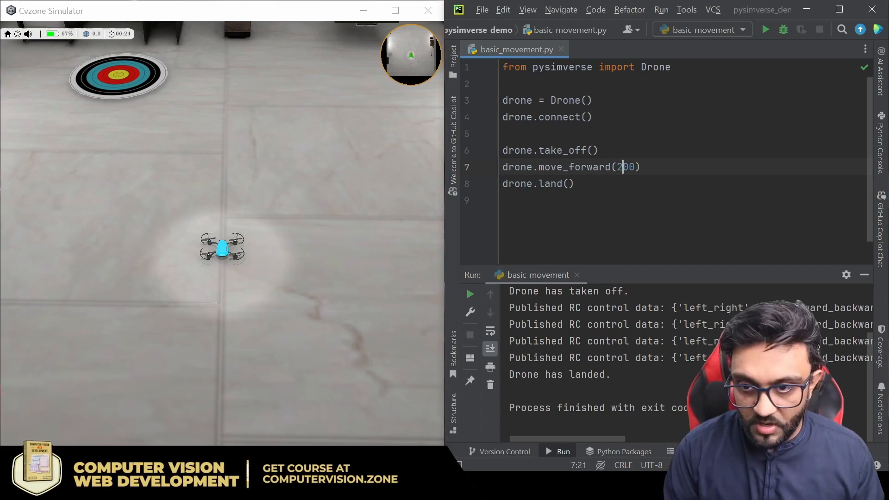
- Change the first forward move from 200 to 220 and add drone.rotate(-90) before landing
click(764, 29)
text(drone.rotate(-90)
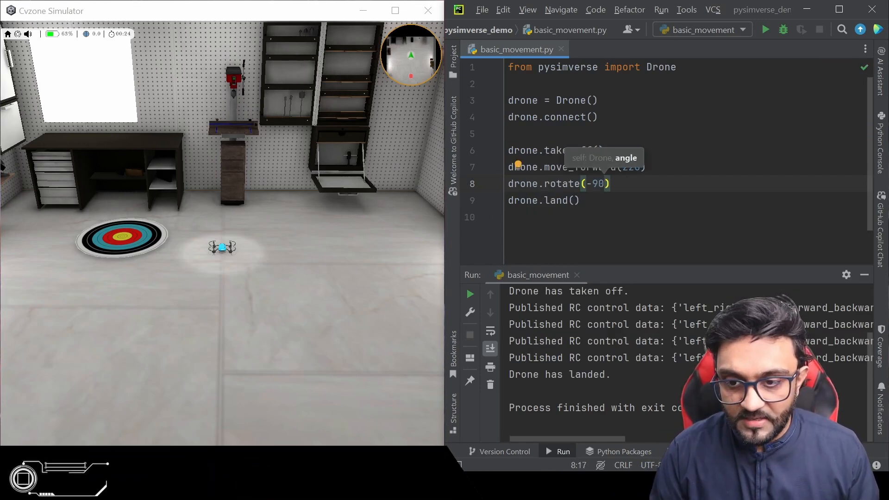
- Add drone.move_forward(100) after the rotation and run the script in the simulator
text(drone.move_forward(100))
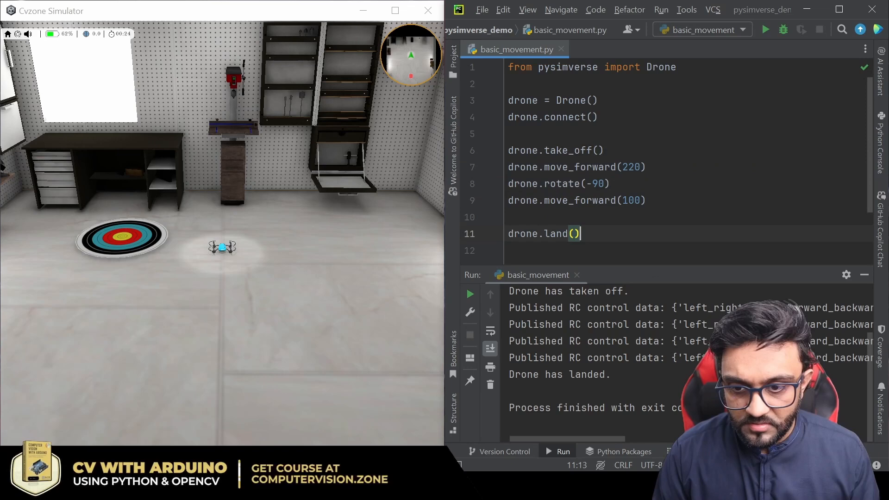
click(765, 28)
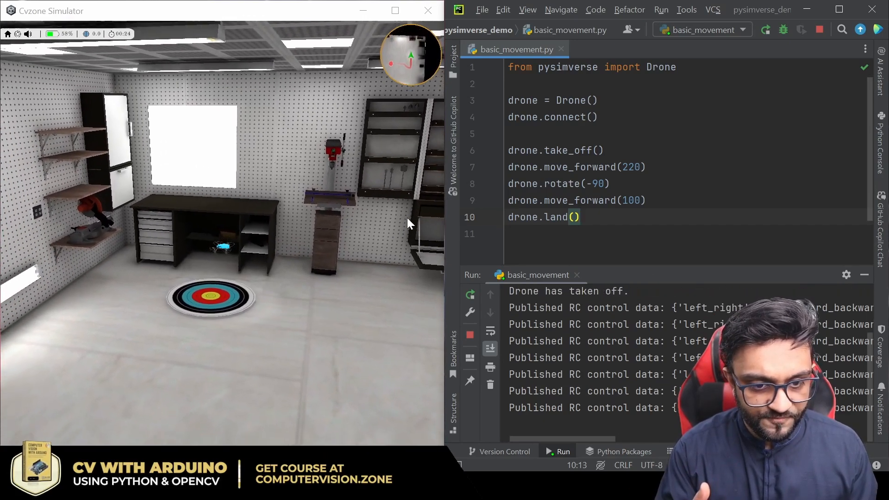